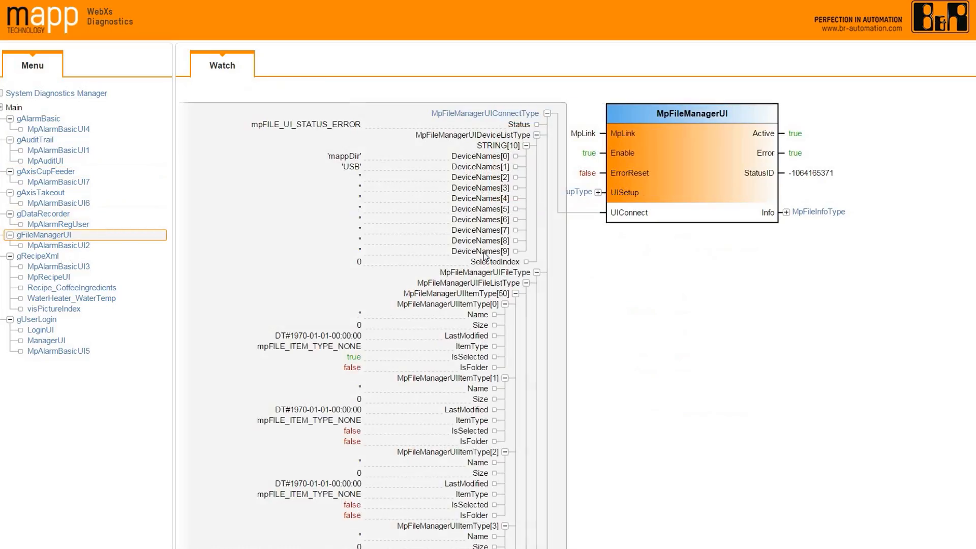
- Watch the MpRecipeUI component under gRecipeXml and expand its MpRecipeInfoType details reporting mpRECIPE_NO_ERROR
left_click(49, 276)
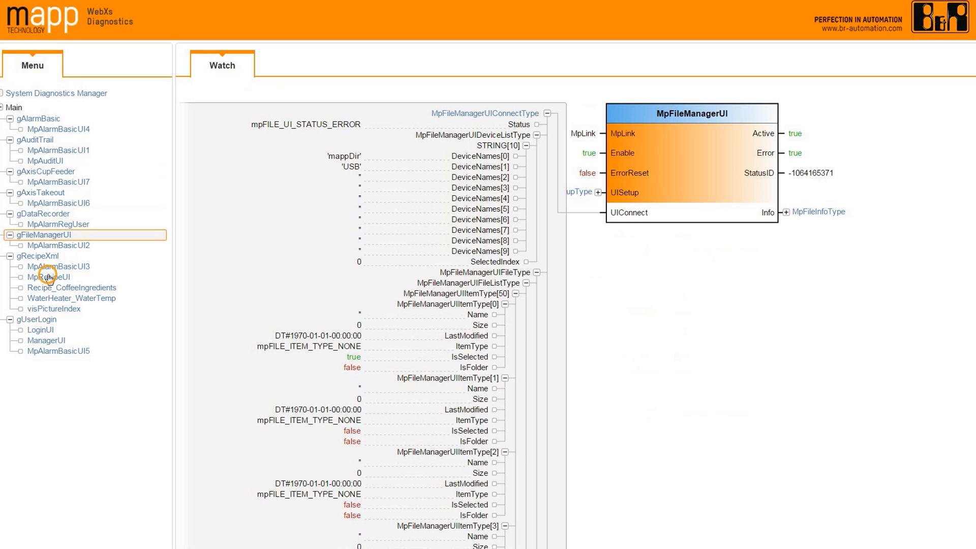
left_click(49, 276)
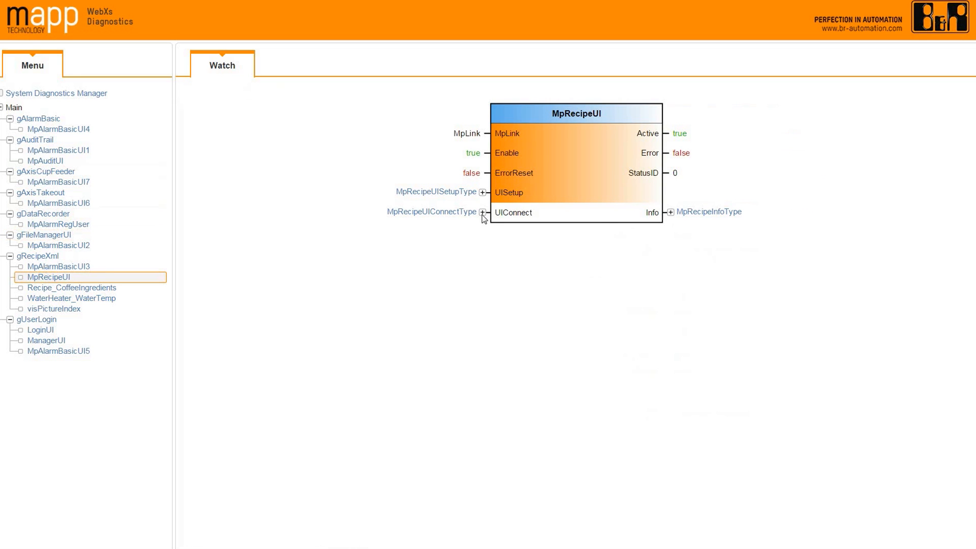
left_click(482, 212)
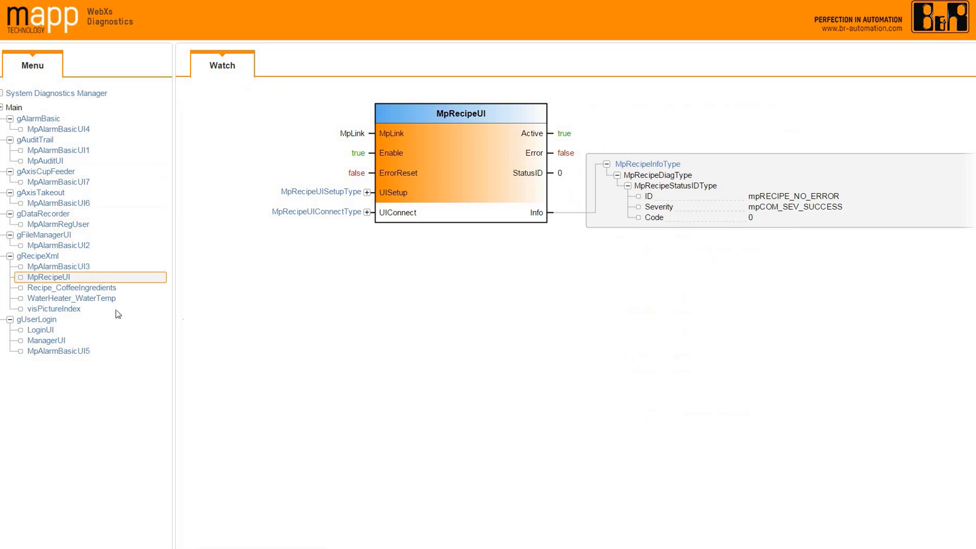
left_click(41, 330)
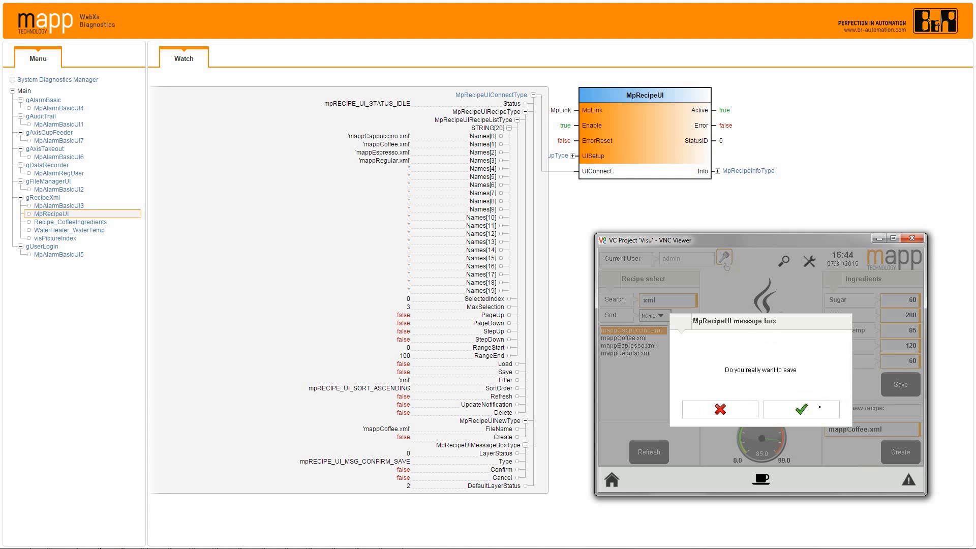
- Confirm saving the mappCoffee.xml recipe with the green check mark on the HMI message box
left_click(802, 409)
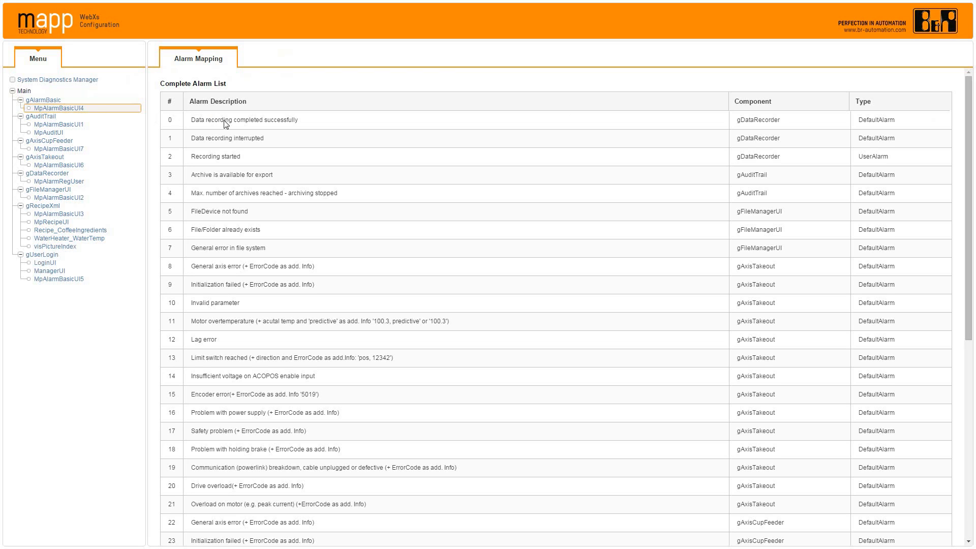
- Select the Data recording interrupted alarm and review the Complete Alarm List down to the gRecipeXml save and load failures
left_click(249, 138)
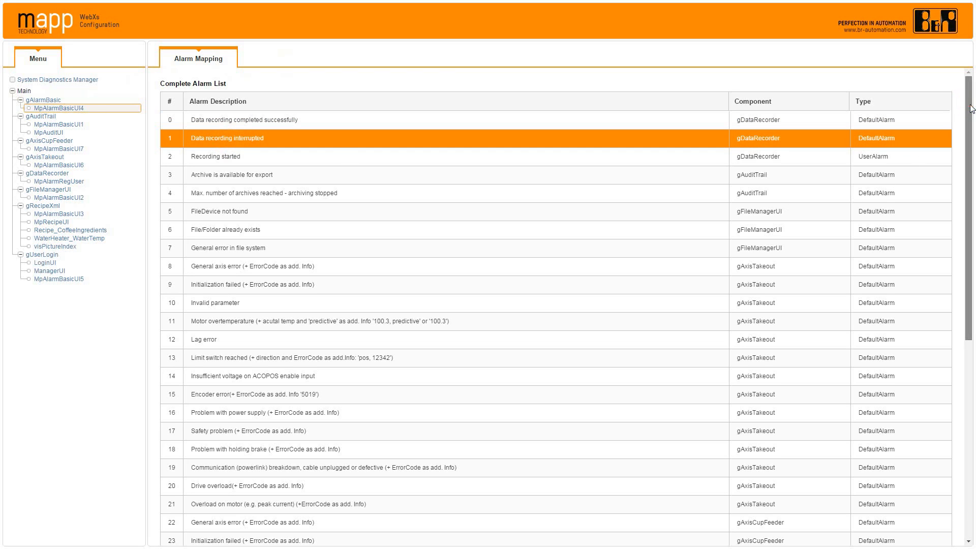
scroll("down", 3)
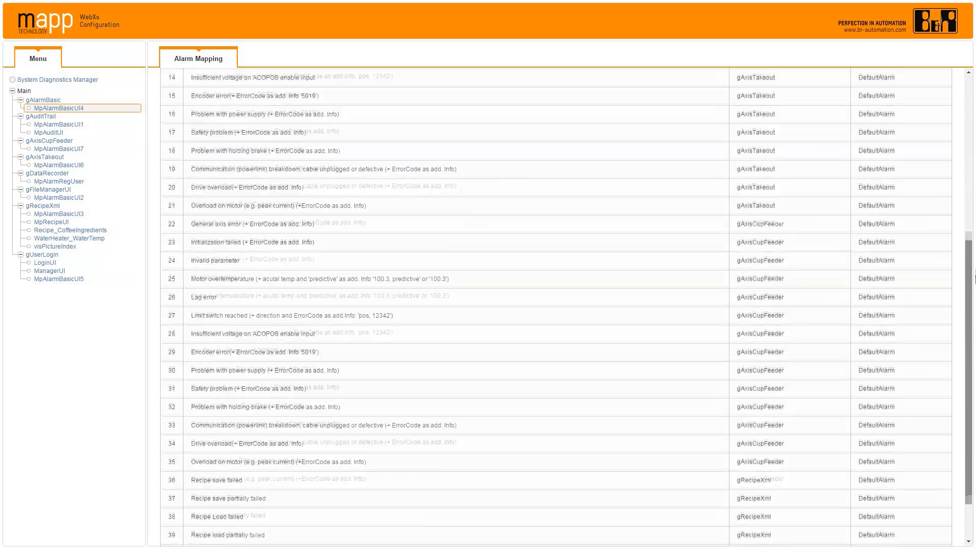
scroll("down", 3)
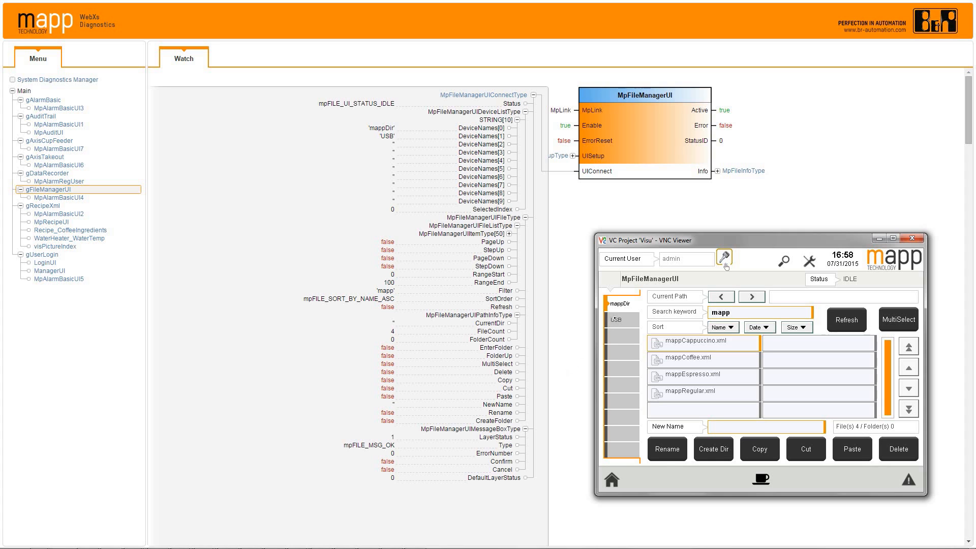
- Watch MpFileManagerUI showing idle status beside the HMI file manager's four mapp recipe files
left_click(621, 319)
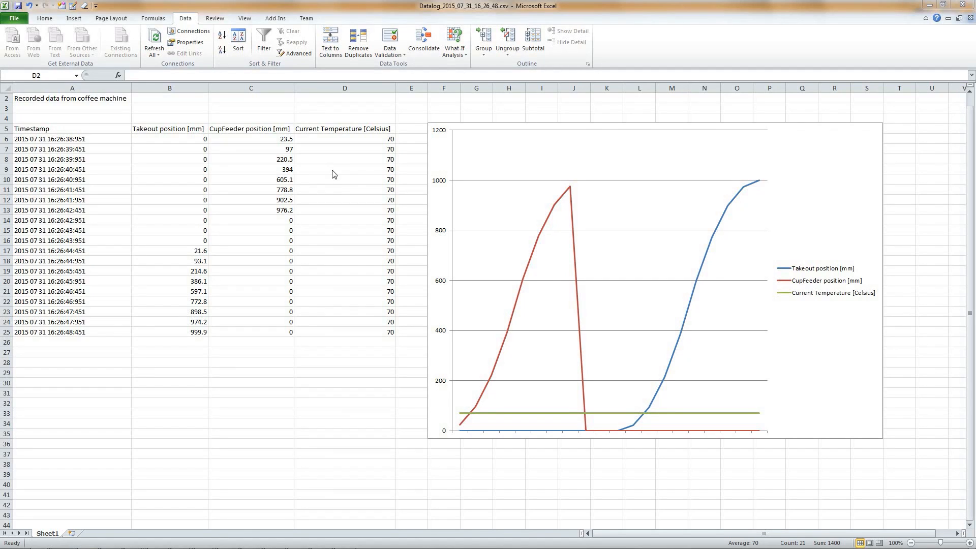
- Show the Datalog CSV in Excel with takeout, cupfeeder and temperature values and their line chart
left_click(343, 87)
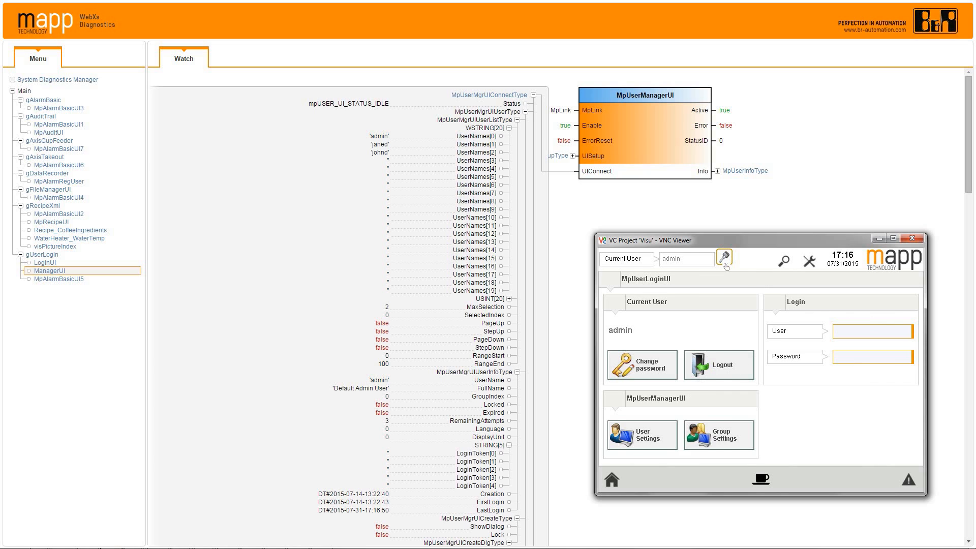
- Watch MpUserManagerUI under gUserLogin listing users admin, janed and johnd with admin logged in on the HMI
left_click(641, 432)
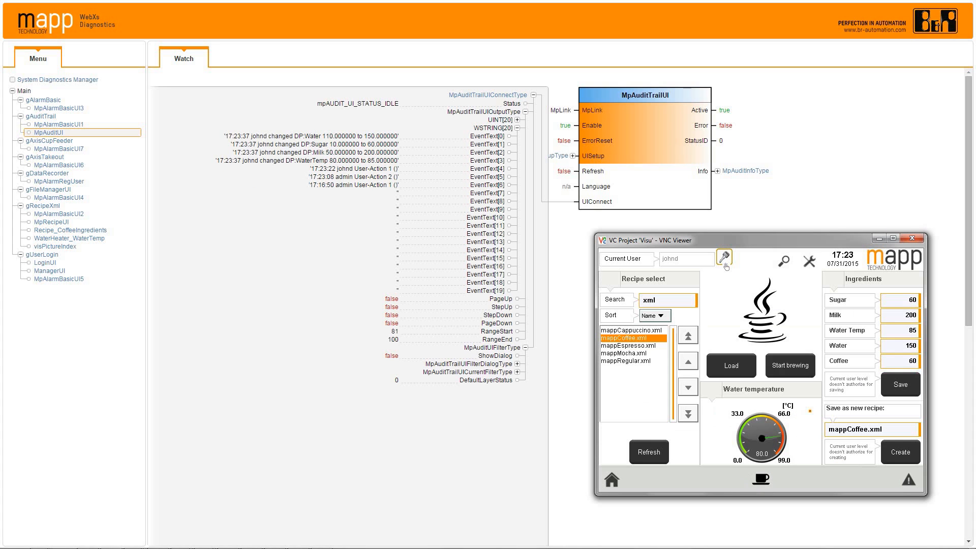
- Return the HMI to Home and show the MpAudit event list of johnd recipe changes and logins
left_click(616, 480)
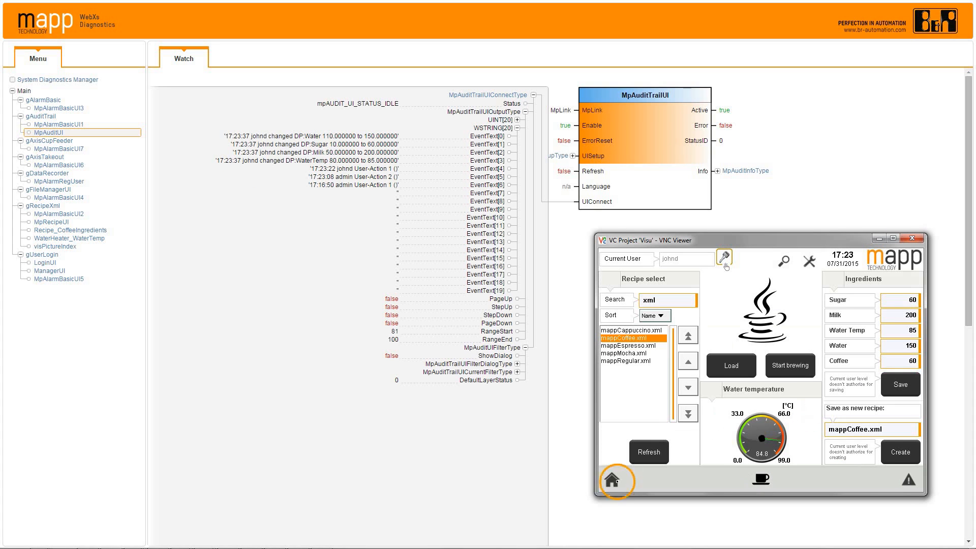
left_click(616, 480)
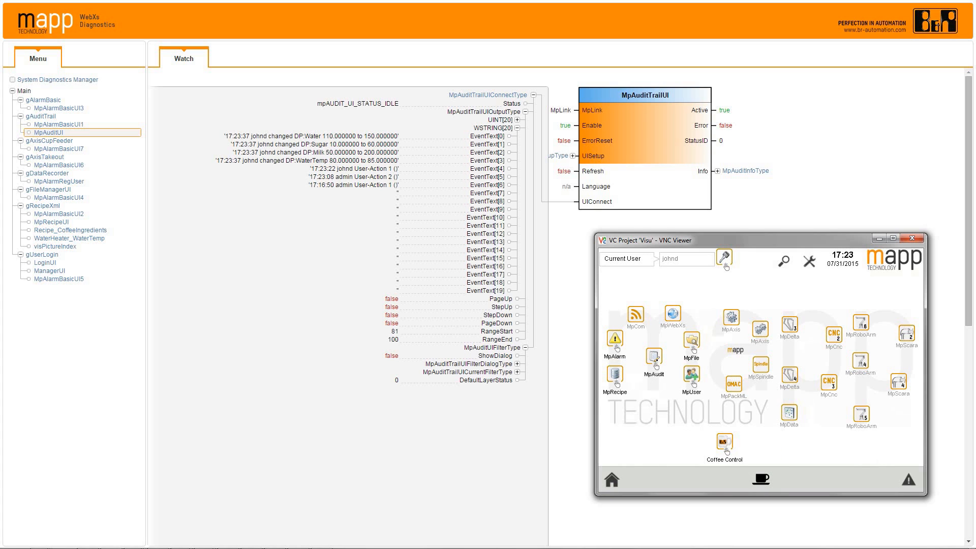
left_click(654, 356)
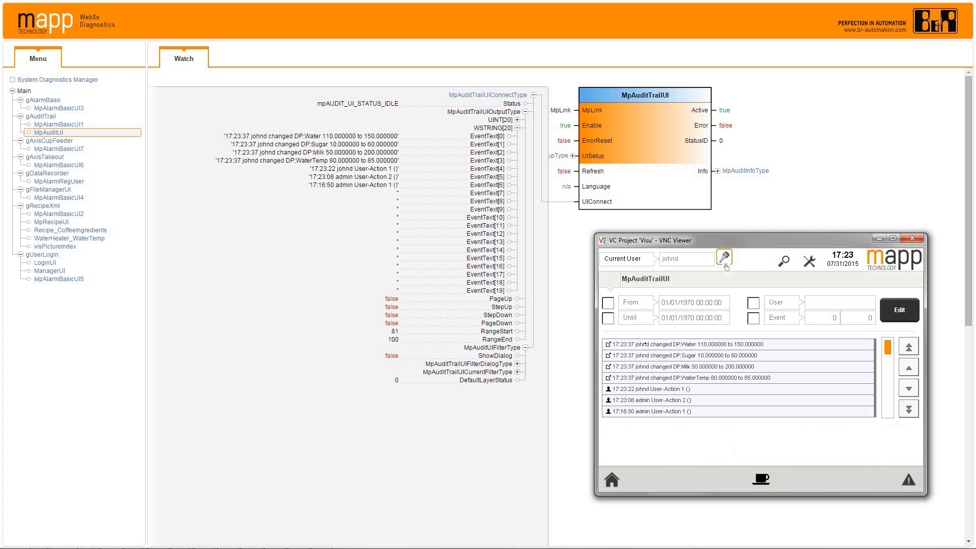